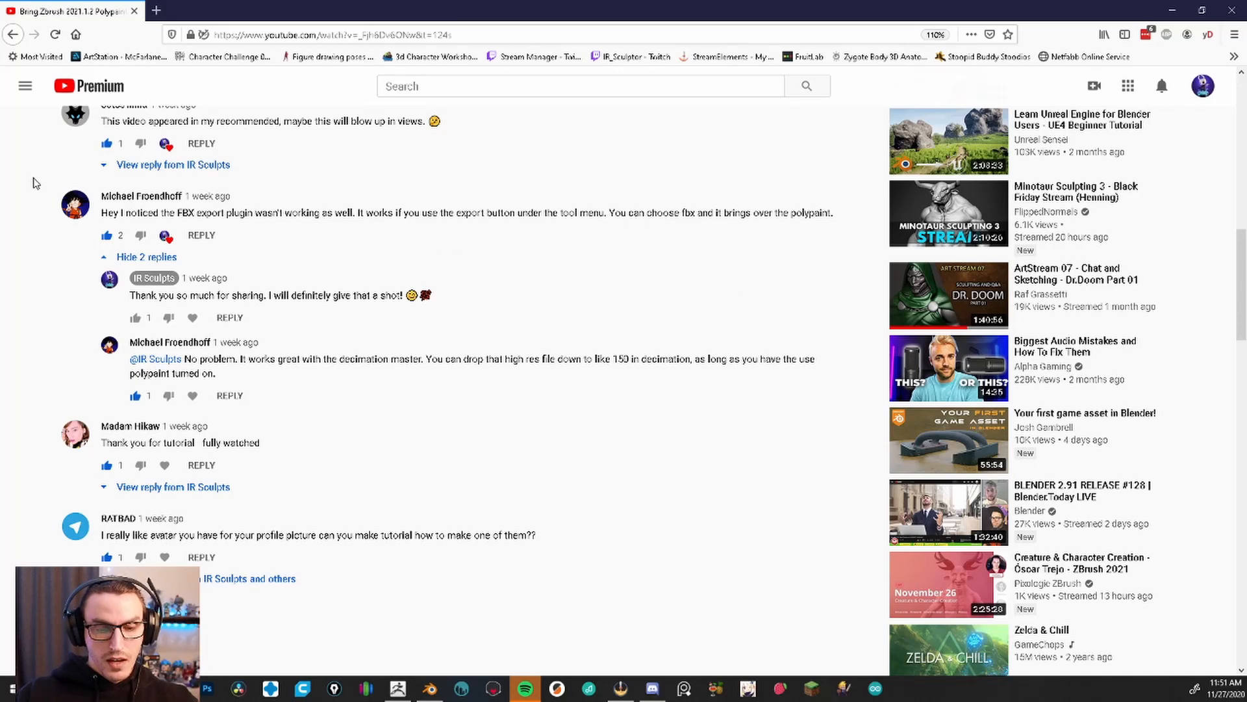
{"action": "mouse_move", "coordinate": [559, 253]}
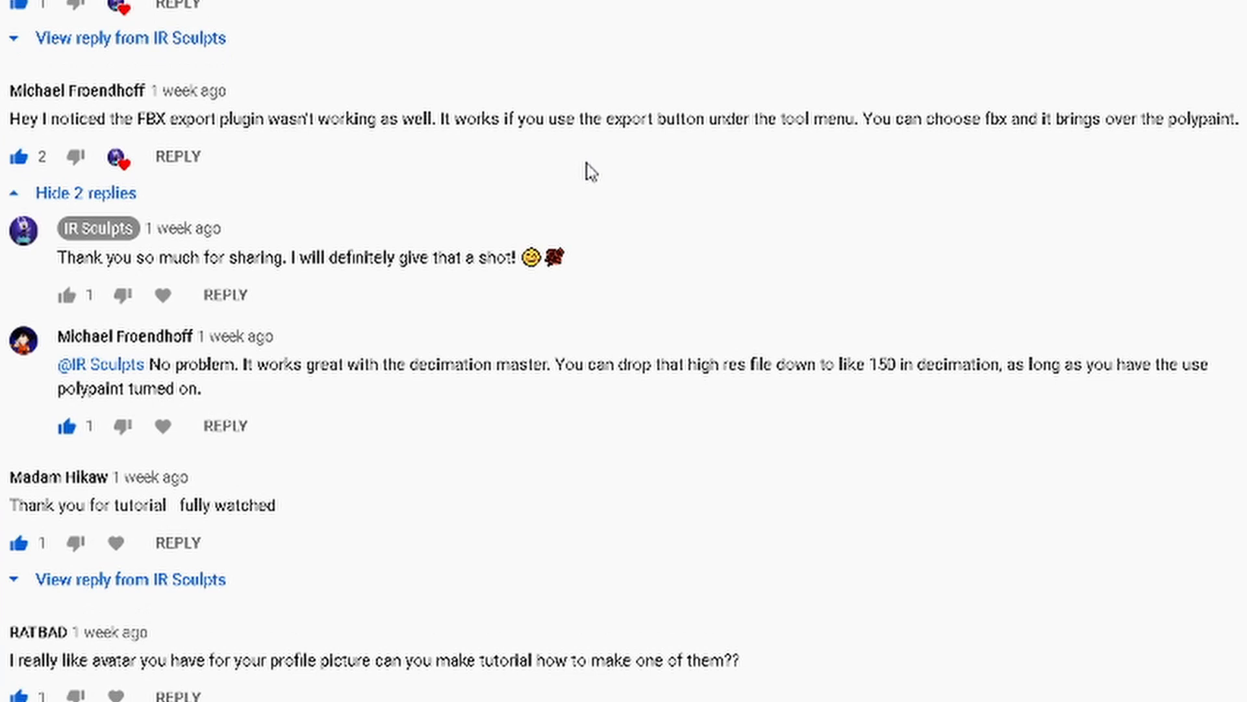
{"action": "mouse_move", "coordinate": [880, 152]}
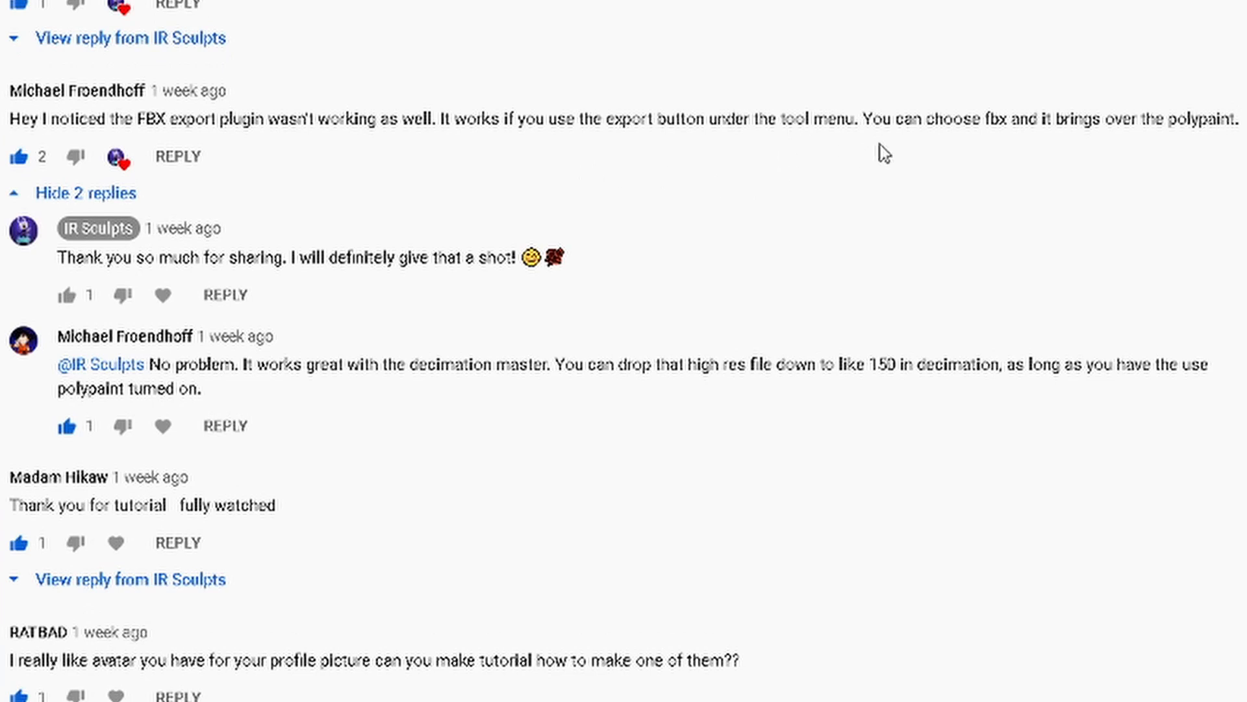
{"action": "mouse_move", "coordinate": [987, 164]}
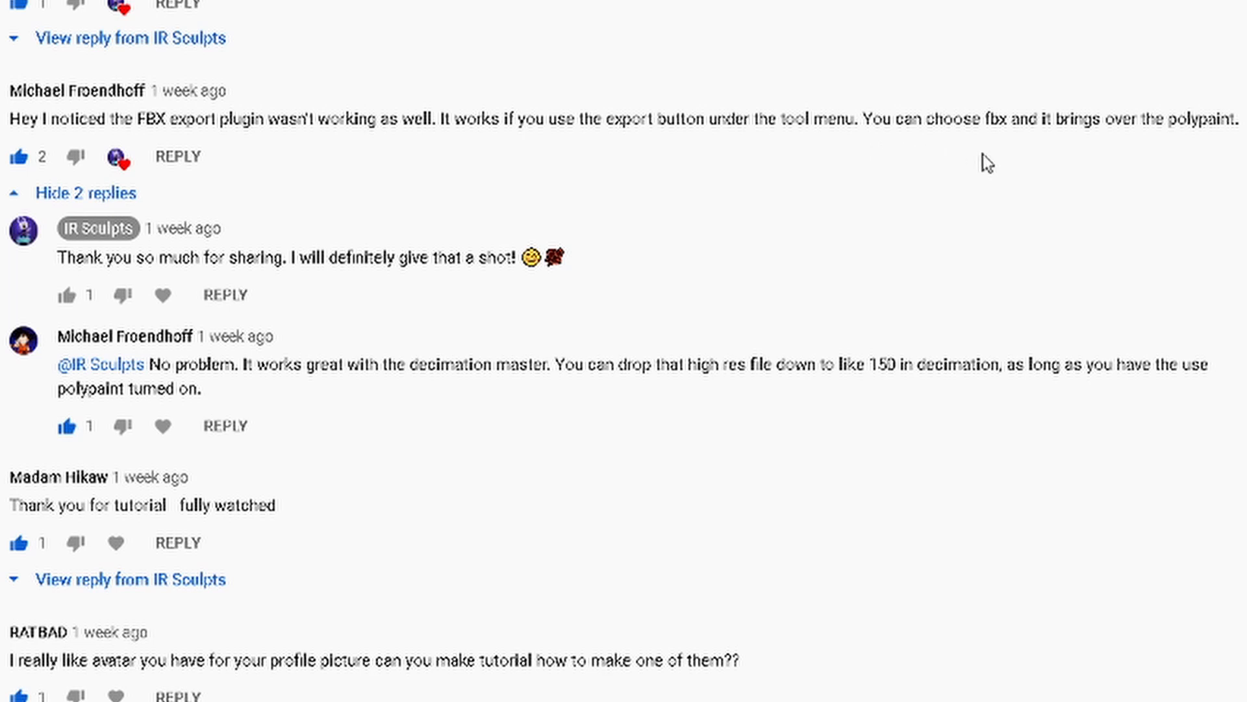
{"action": "mouse_move", "coordinate": [956, 224]}
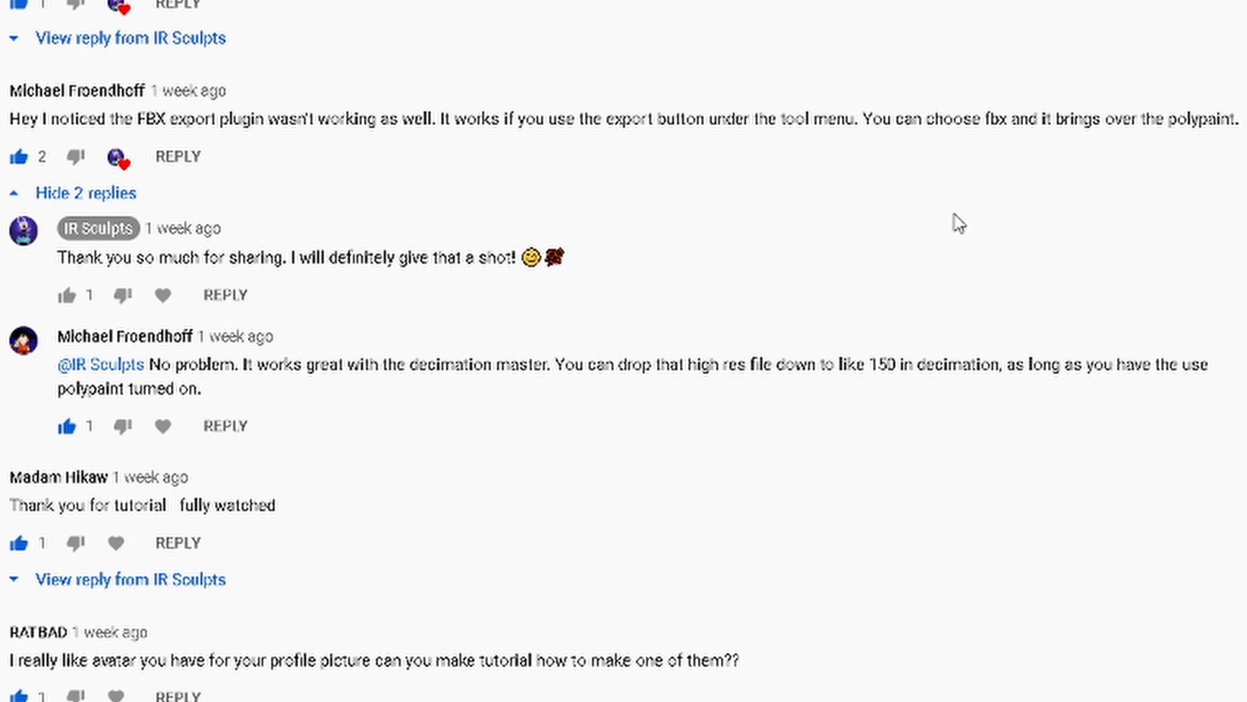
{"action": "mouse_move", "coordinate": [1068, 127]}
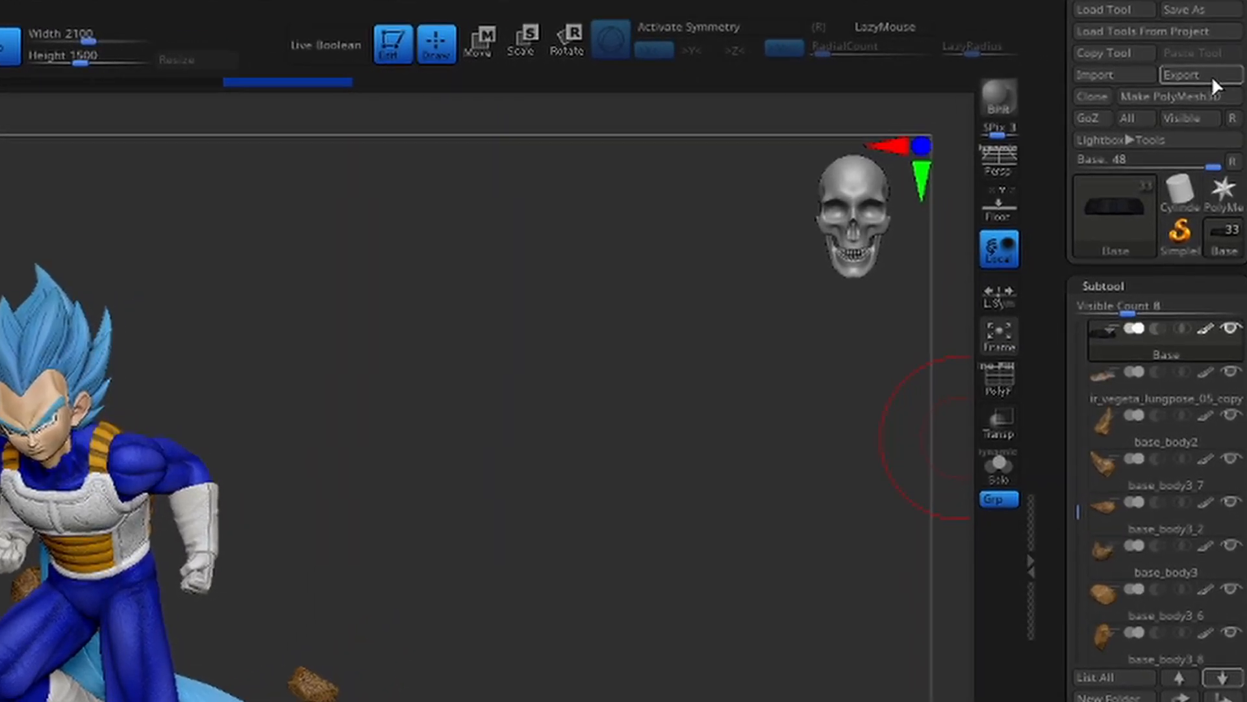
Start exporting the Vegeta model from the Tool palette's Export button
{"action": "left_click", "coordinate": [1199, 74]}
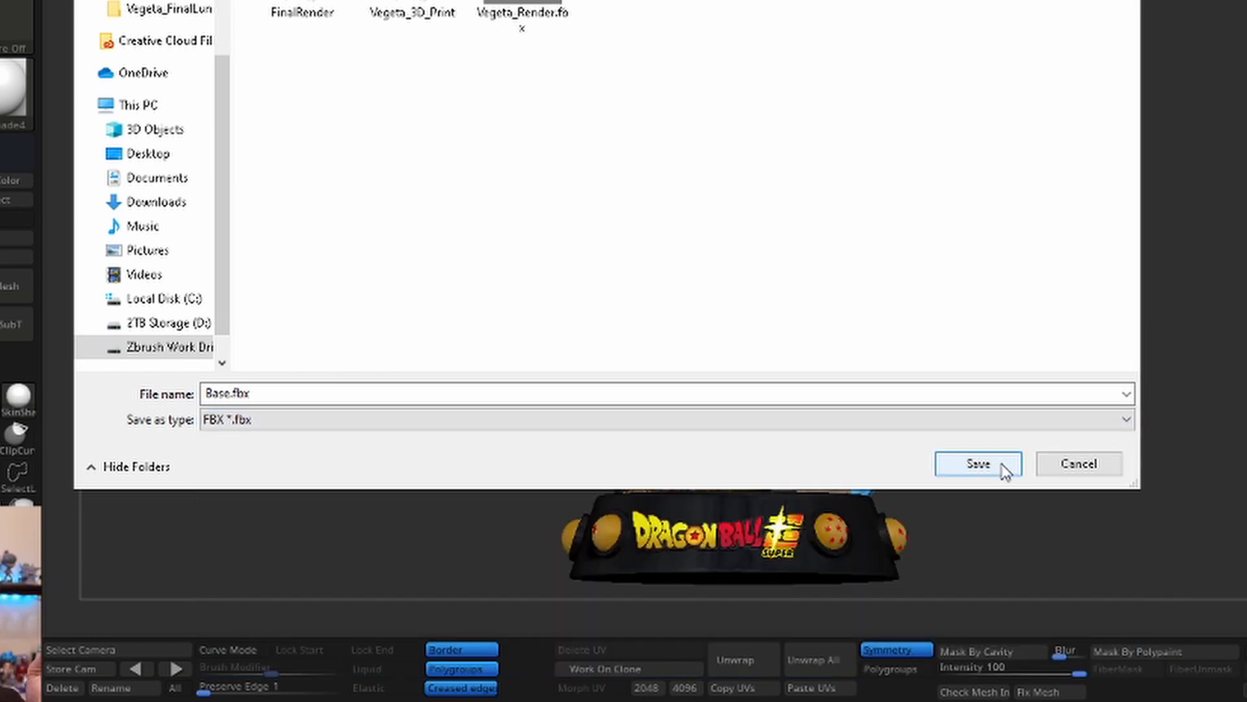
Save Base.fbx, exporting visible subtools in FBX 2019 format
{"action": "left_click", "coordinate": [977, 464]}
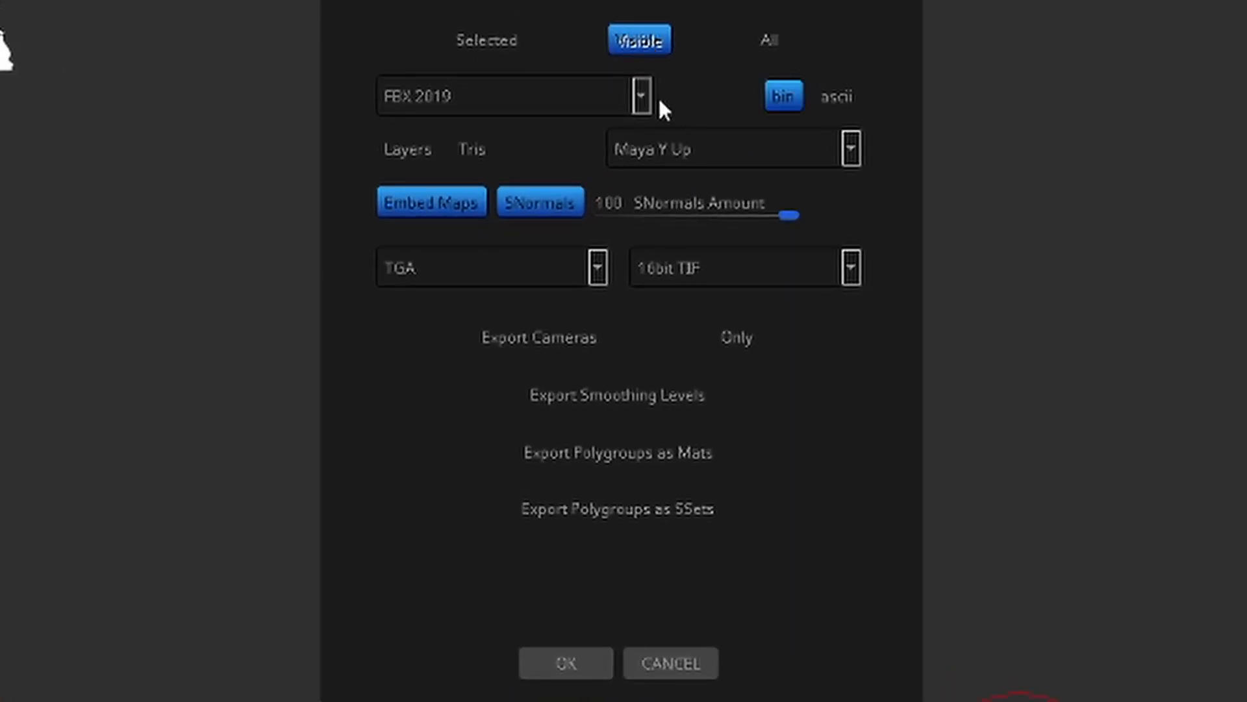
{"action": "left_click", "coordinate": [484, 39]}
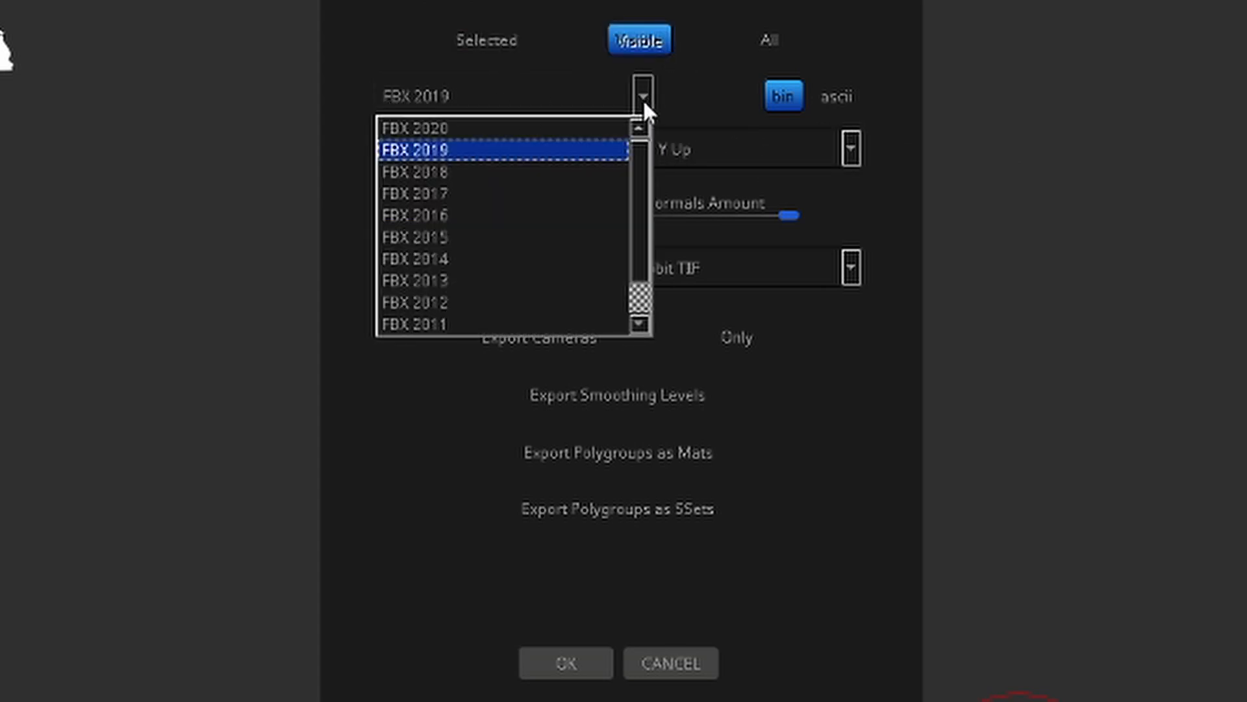
{"action": "left_click", "coordinate": [413, 127]}
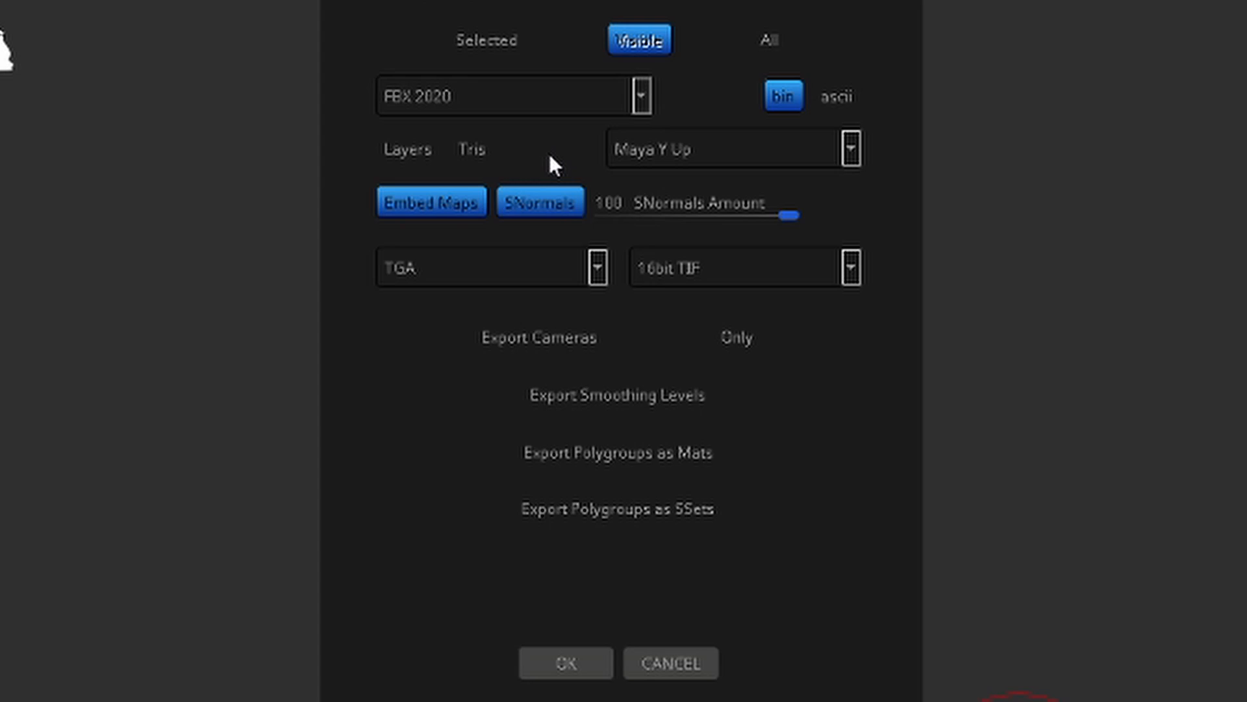
{"action": "left_click", "coordinate": [642, 95]}
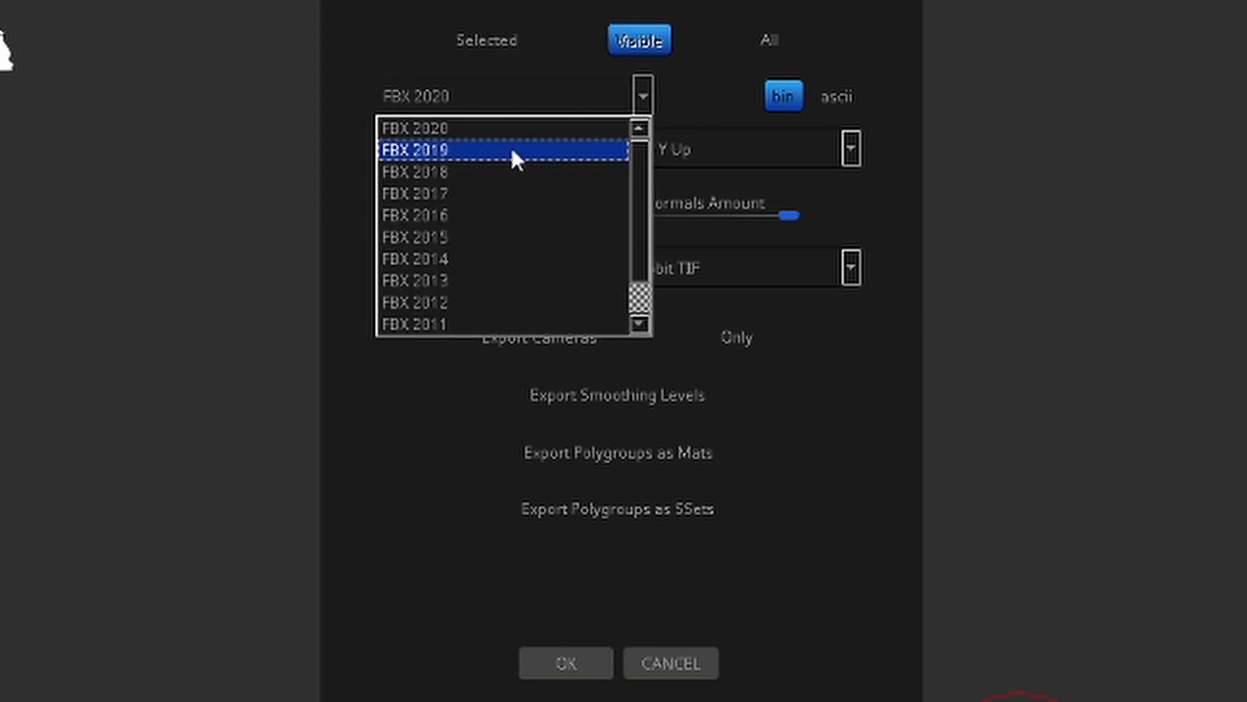
{"action": "left_click", "coordinate": [420, 150]}
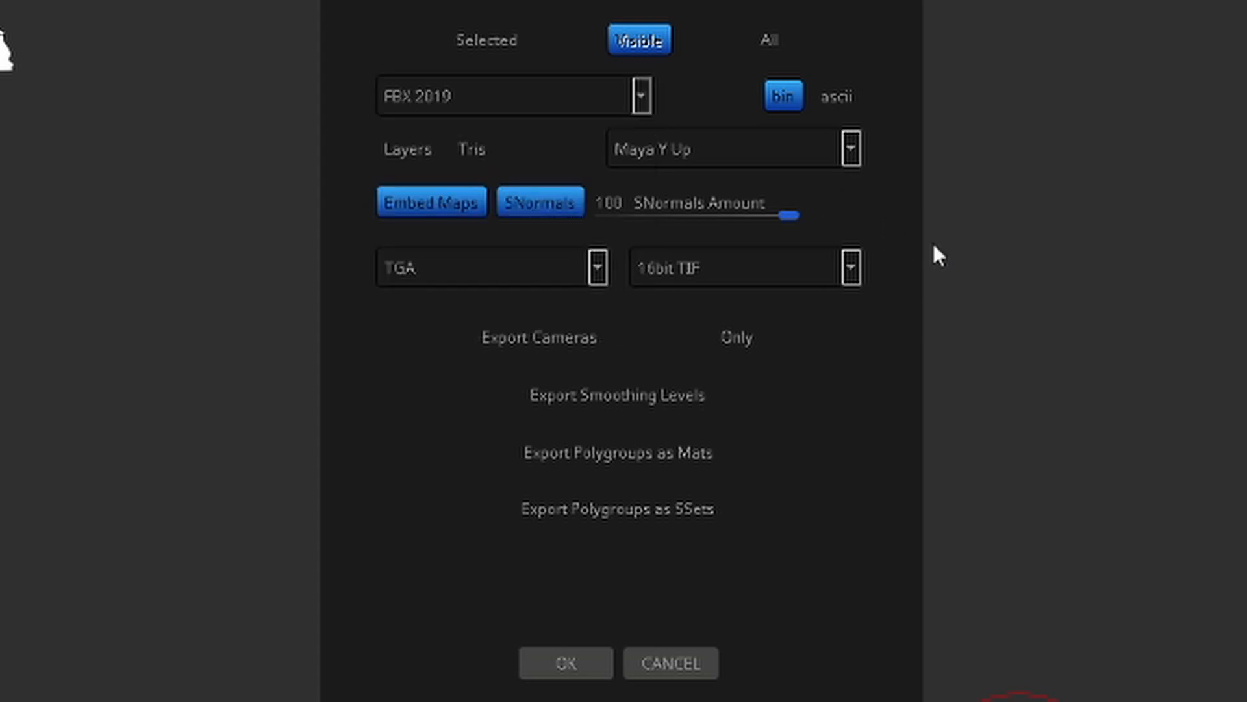
{"action": "left_click", "coordinate": [540, 337]}
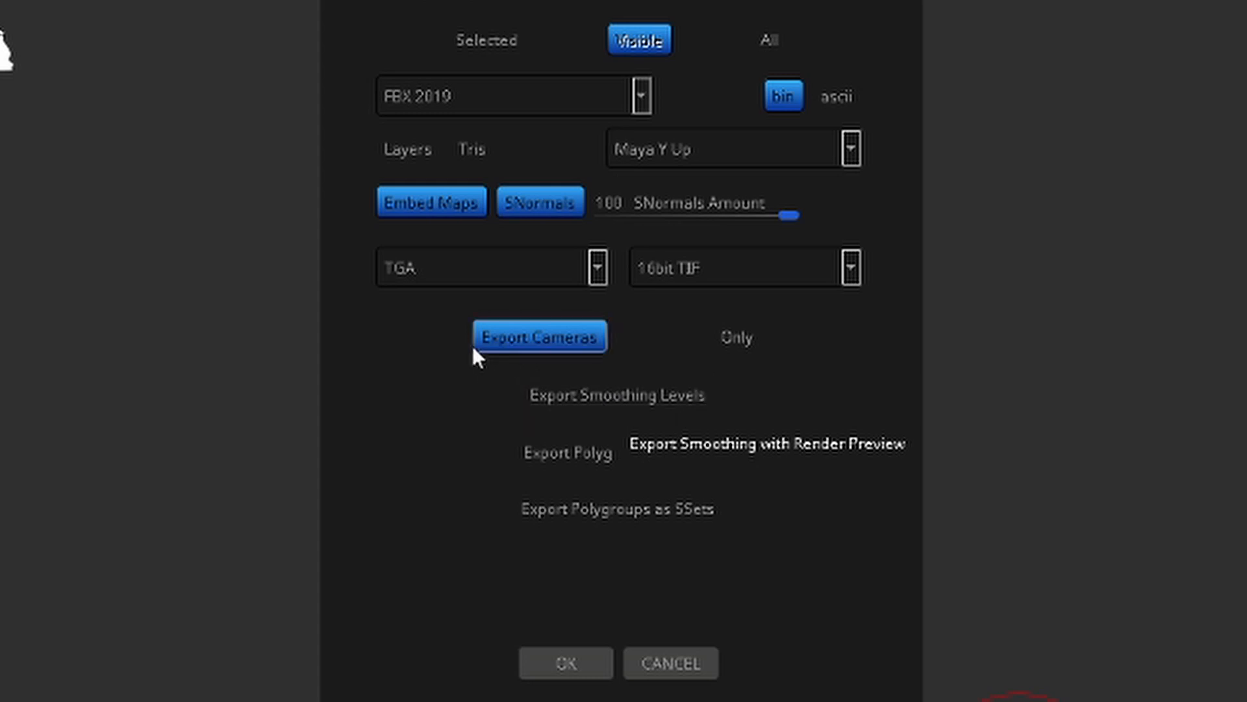
{"action": "left_click", "coordinate": [539, 336]}
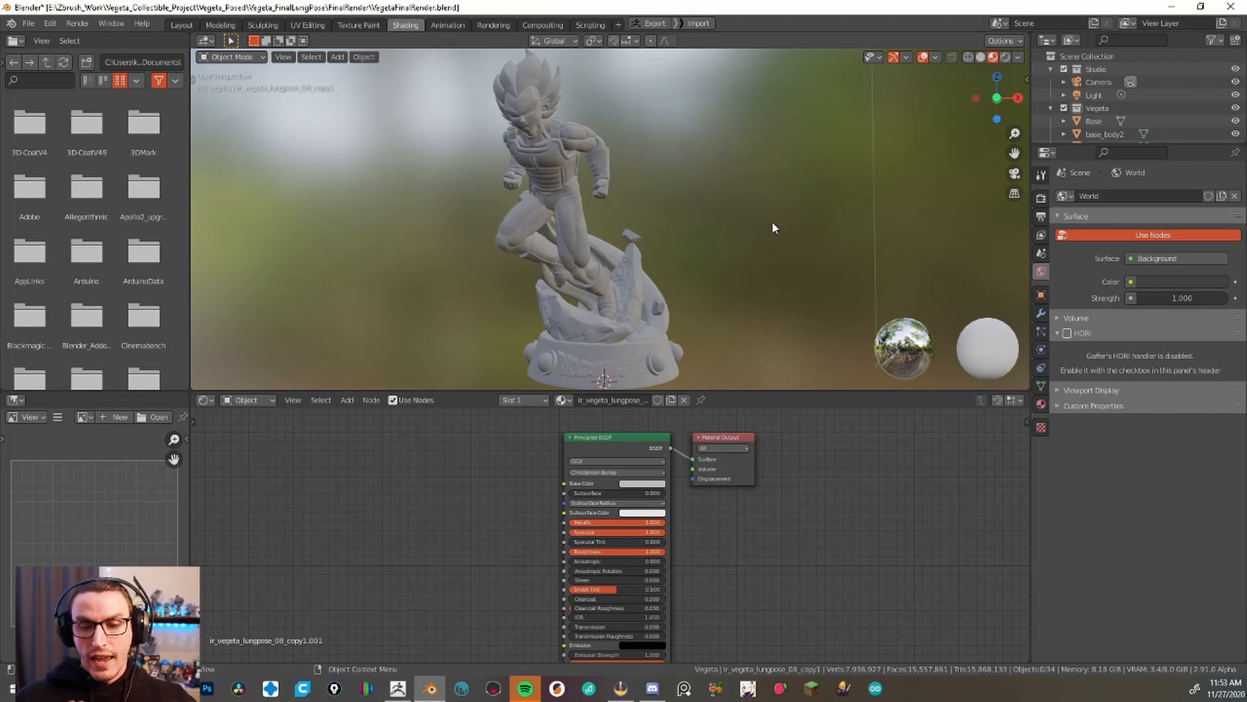
{"action": "mouse_move", "coordinate": [380, 80]}
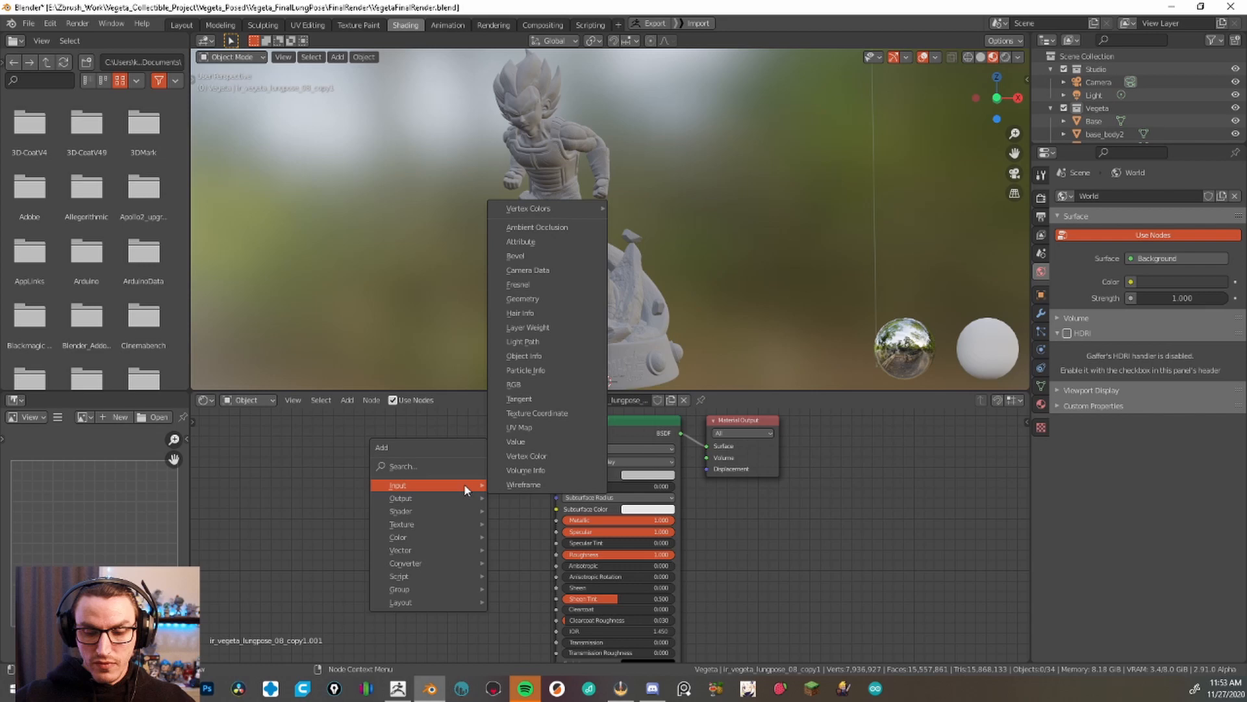
{"action": "mouse_move", "coordinate": [560, 221]}
{"action": "type", "text": "C"}
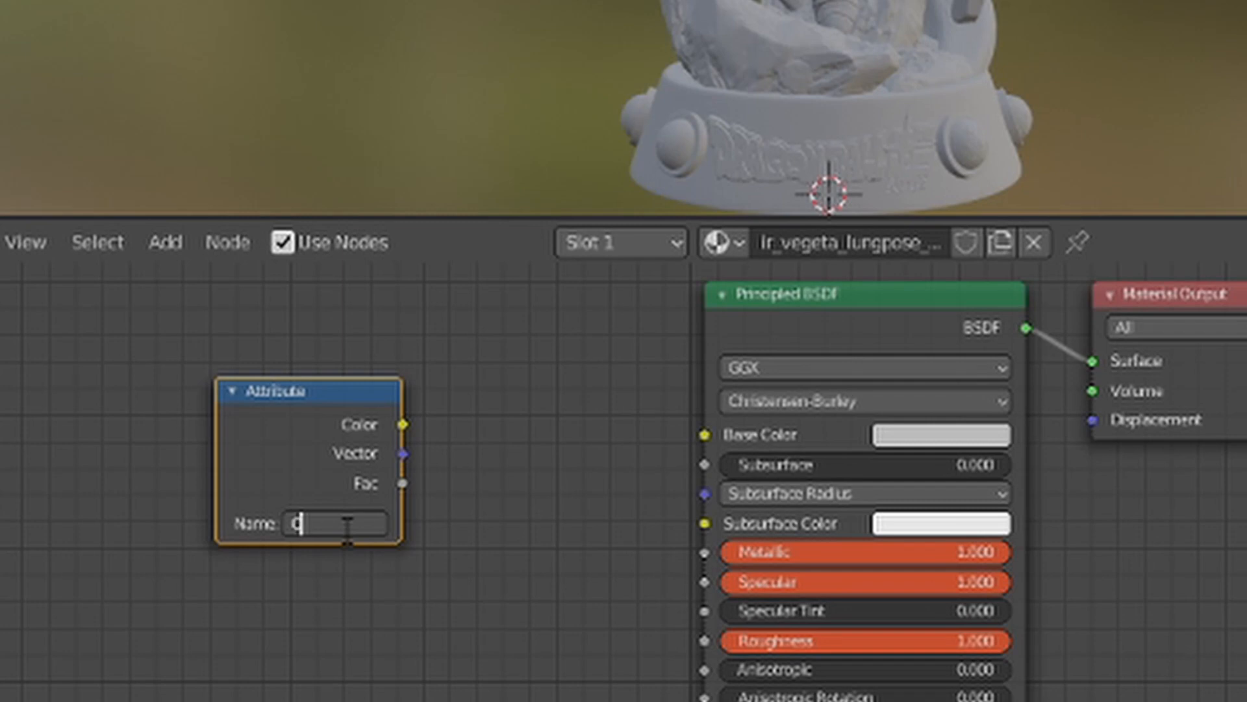
Name the Attribute node Col and wire its Color into Principled BSDF Base Color
{"action": "type", "text": "ol"}
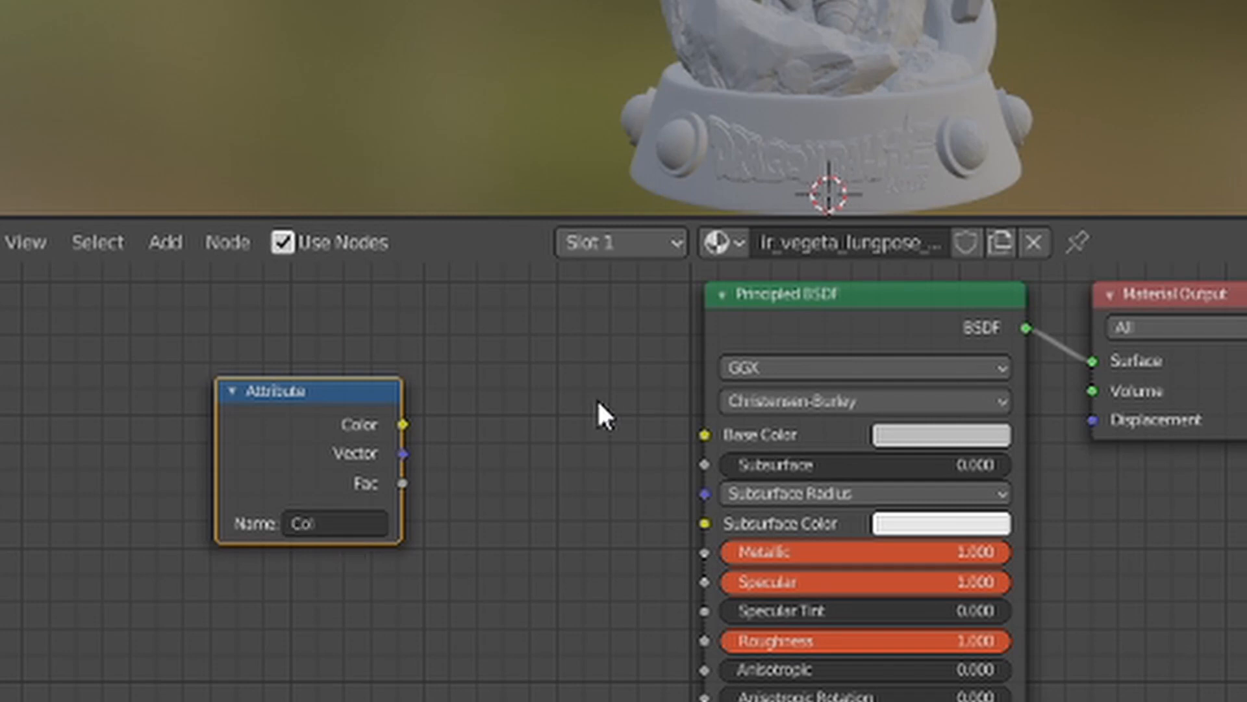
{"action": "left_click_drag", "start_coordinate": [408, 424], "coordinate": [703, 433]}
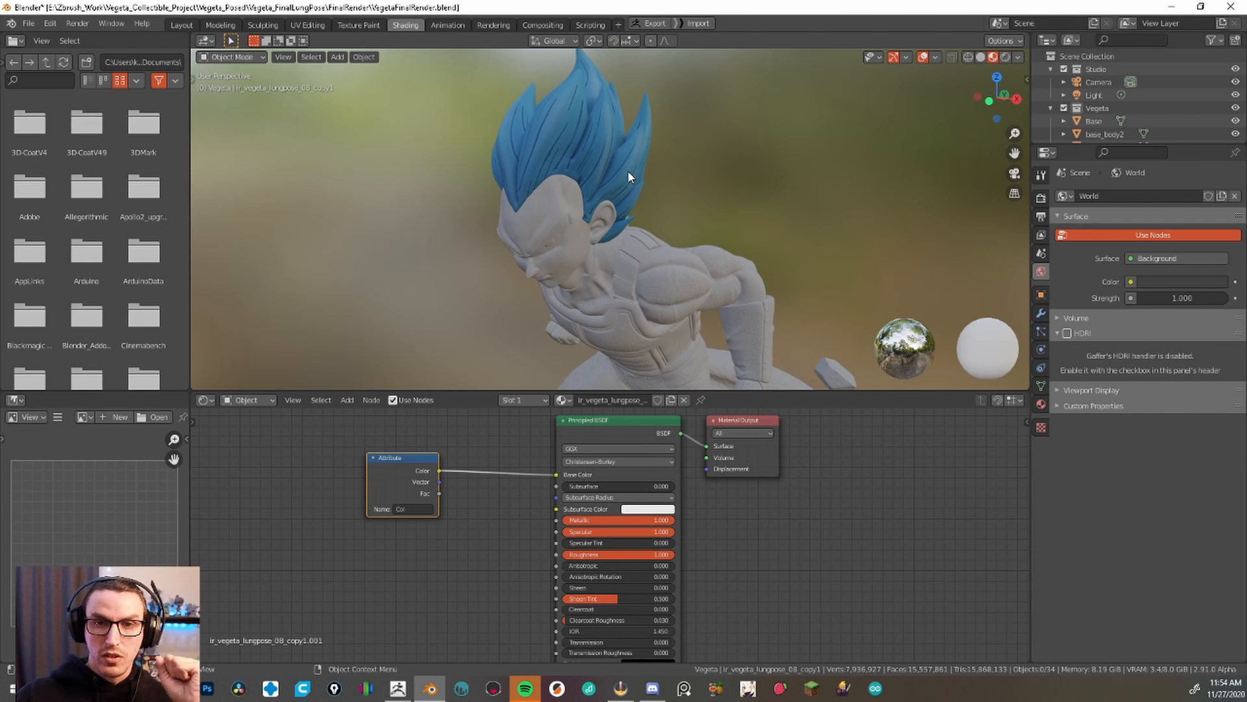
{"action": "mouse_move", "coordinate": [697, 291]}
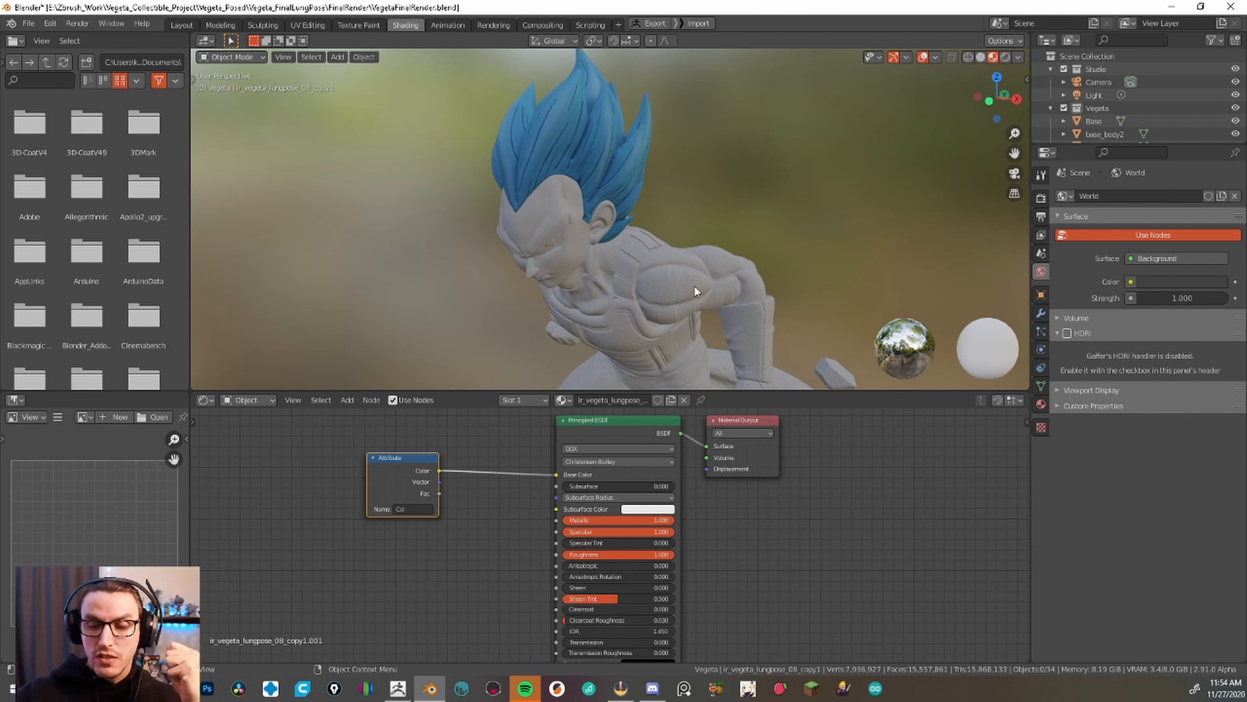